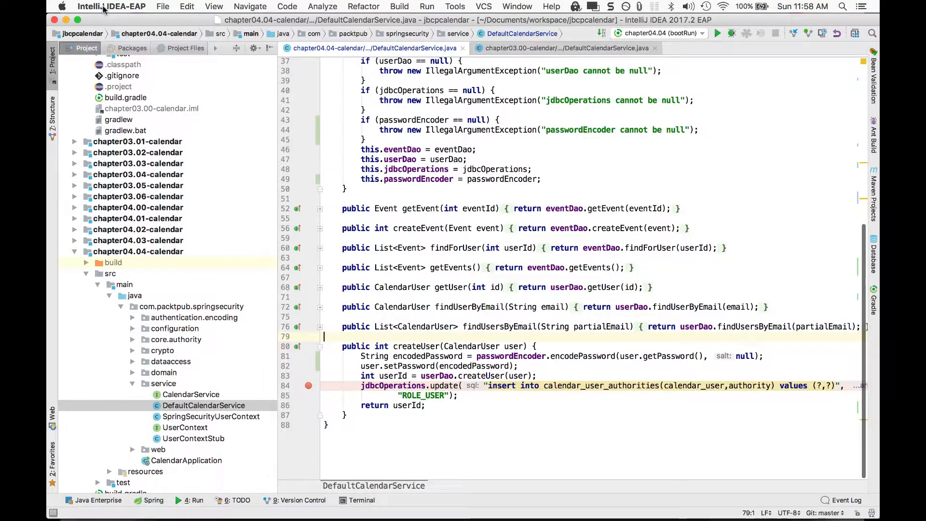
# Locate chapter04.04's DefaultCalendarService class in the jbcpcalendar project tree
pyautogui.click(111, 6)
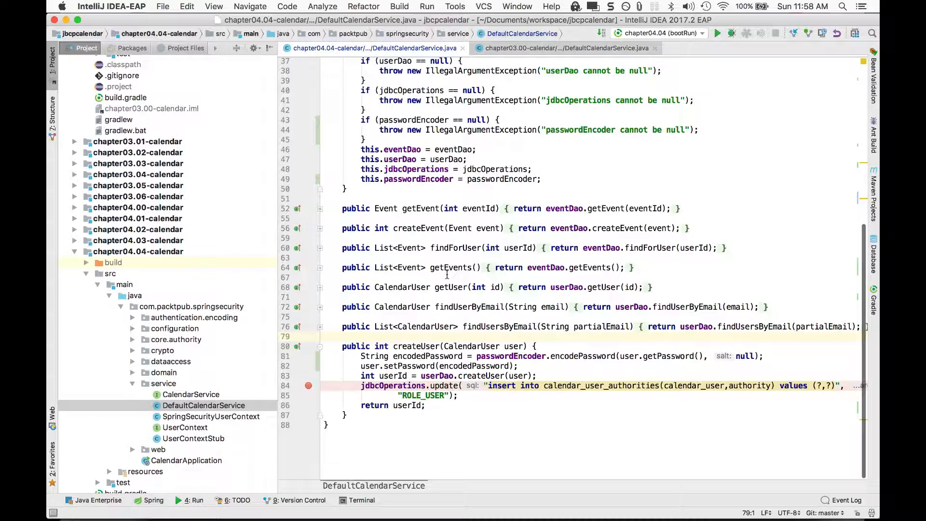
pyautogui.moveTo(206, 249)
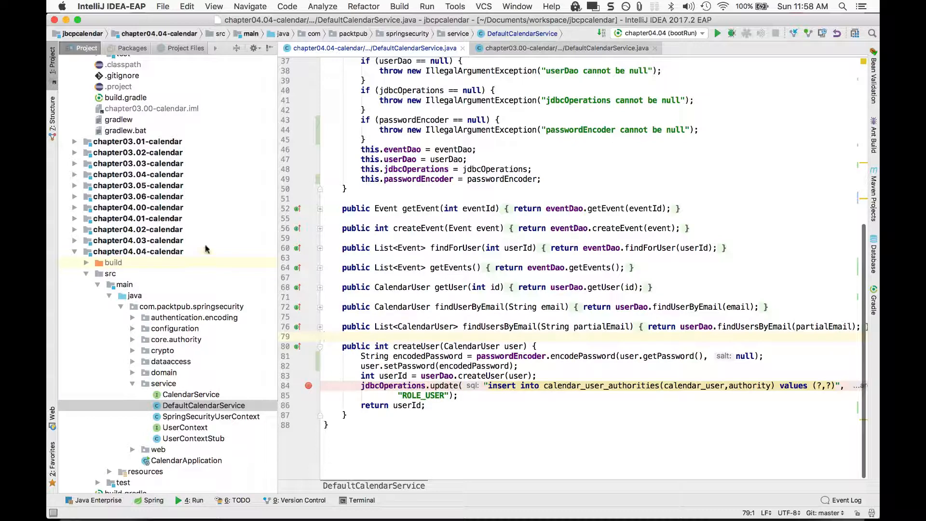
pyautogui.scroll(-3)
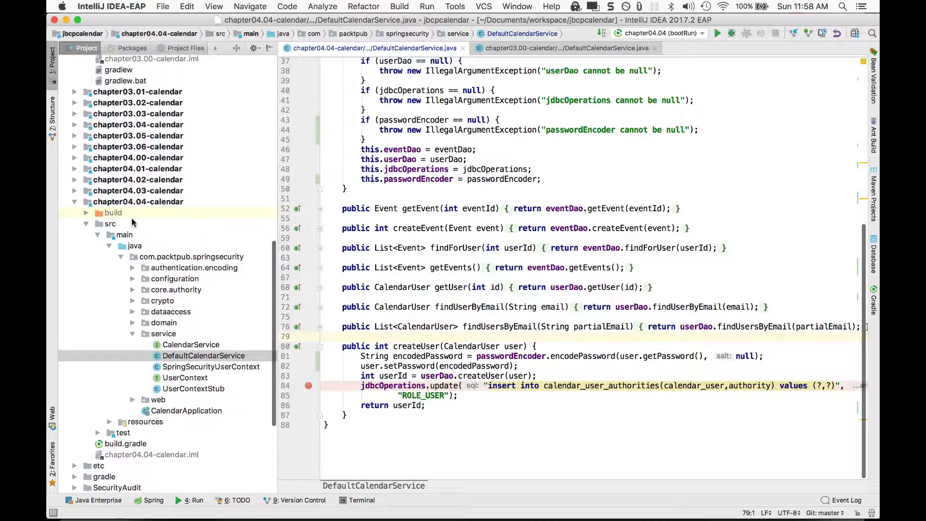
pyautogui.scroll(-3)
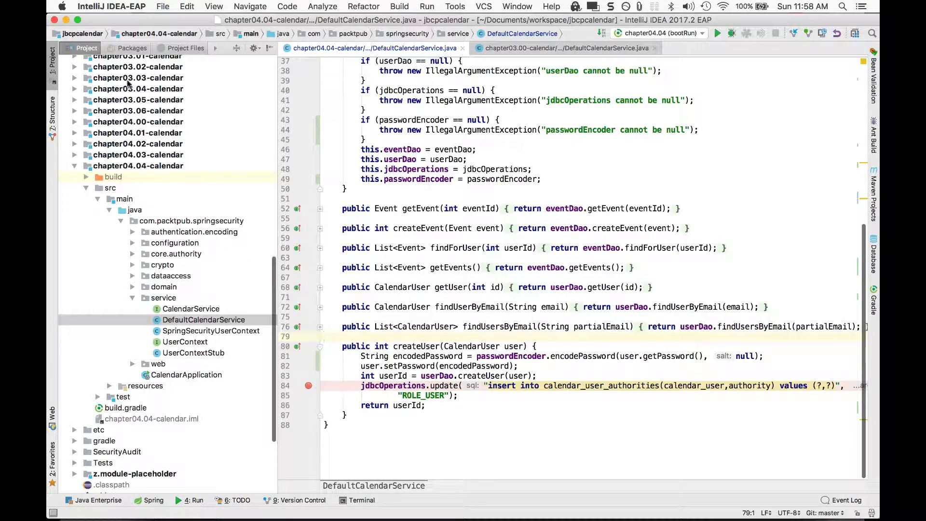
pyautogui.moveTo(118, 172)
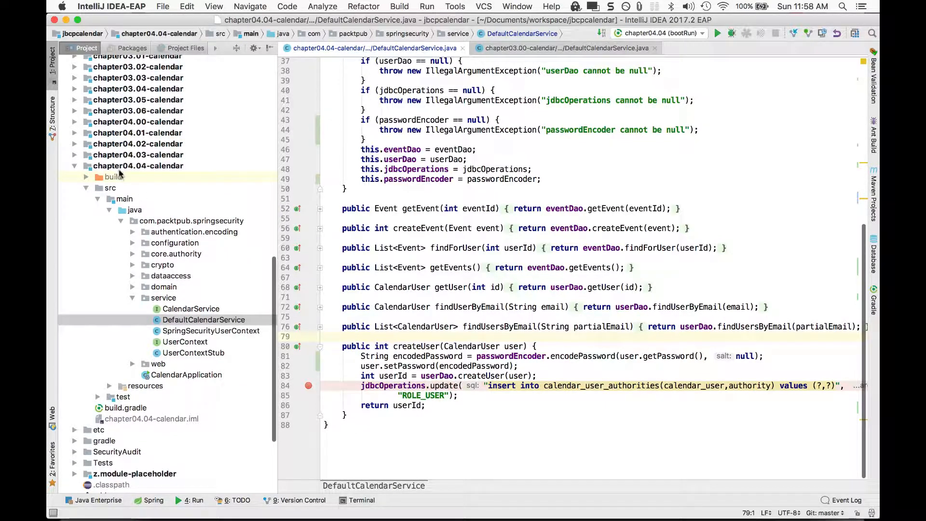
pyautogui.click(138, 165)
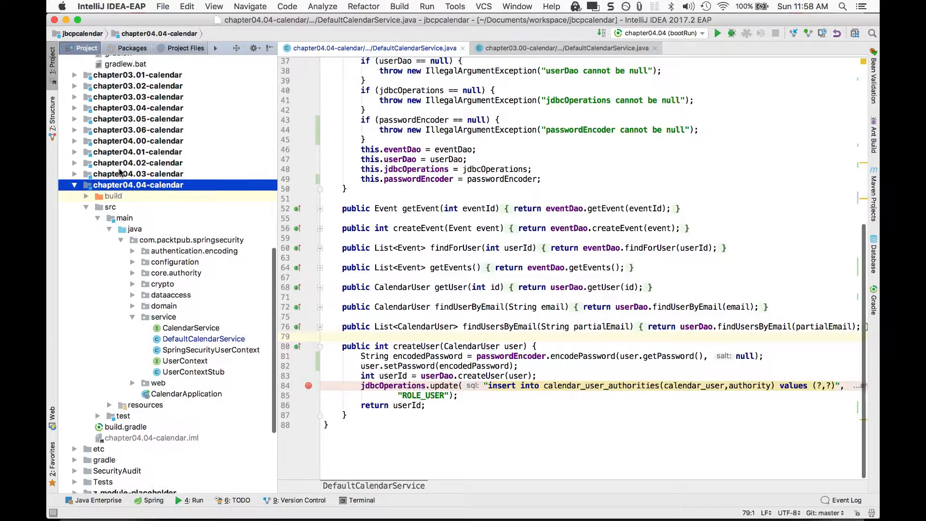
pyautogui.scroll(3)
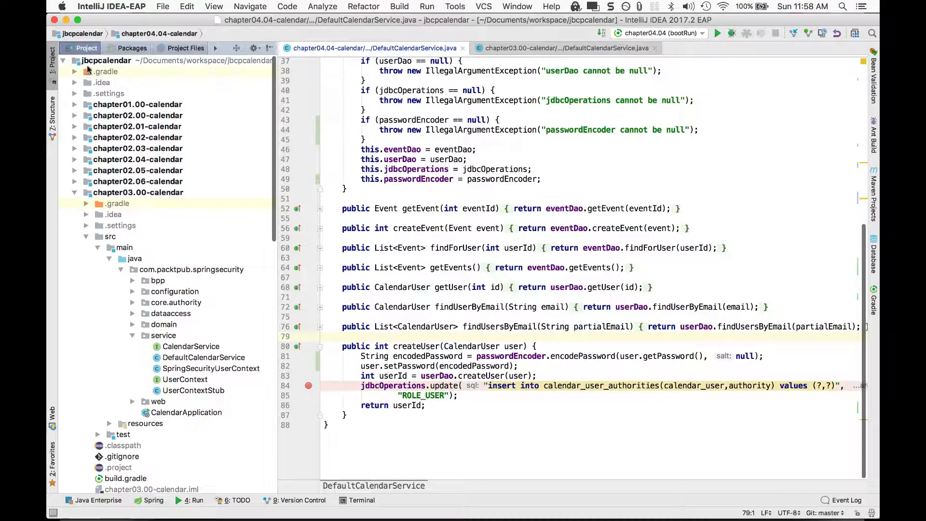
pyautogui.click(106, 59)
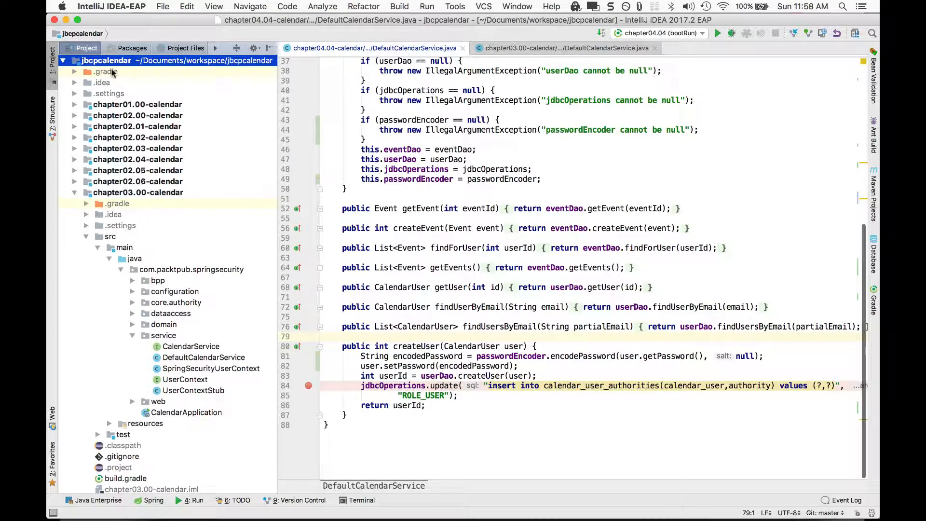
pyautogui.moveTo(144, 209)
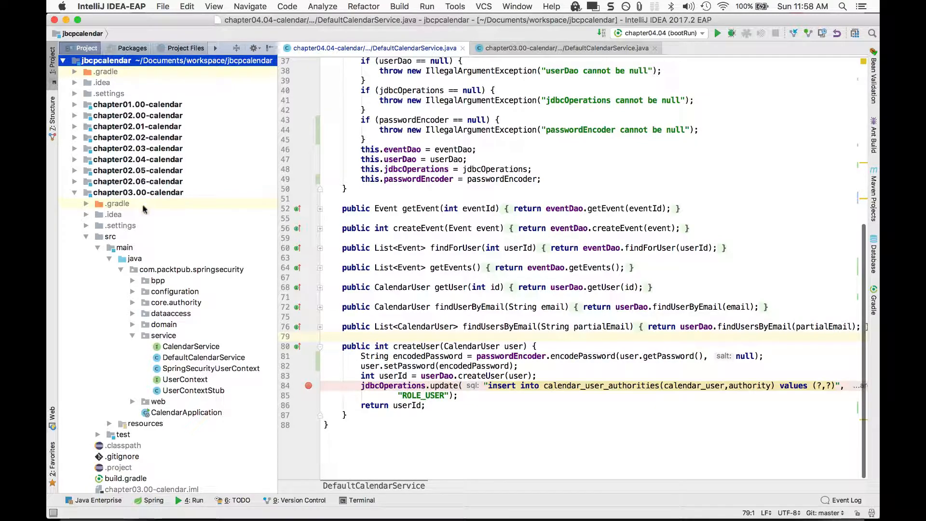
pyautogui.scroll(-3)
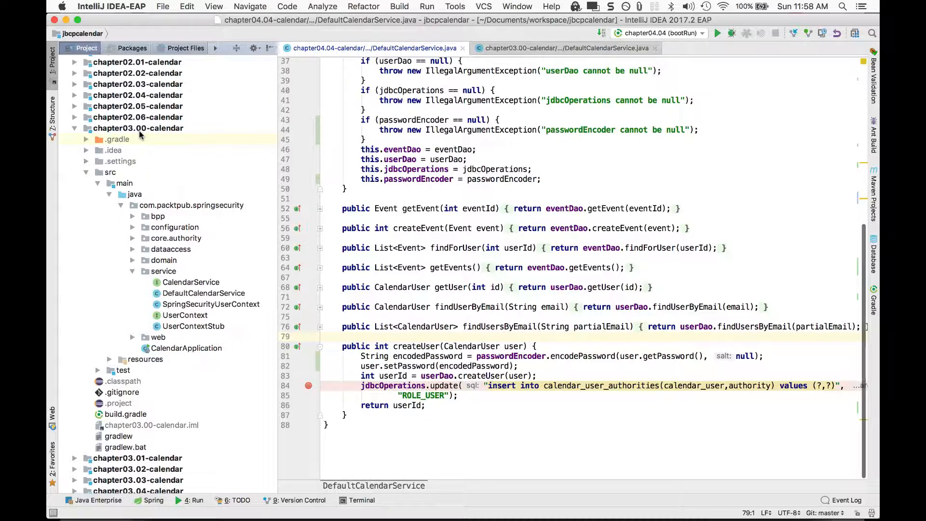
pyautogui.scroll(-3)
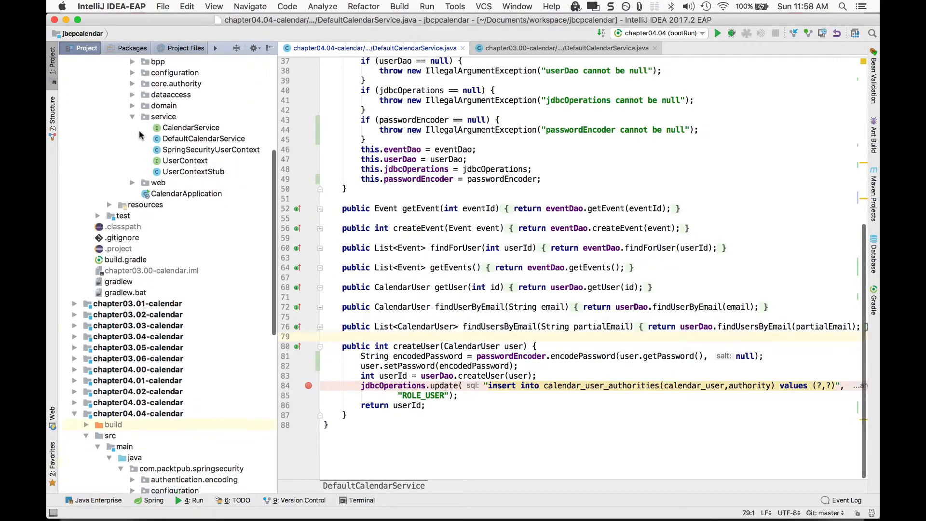
pyautogui.scroll(-3)
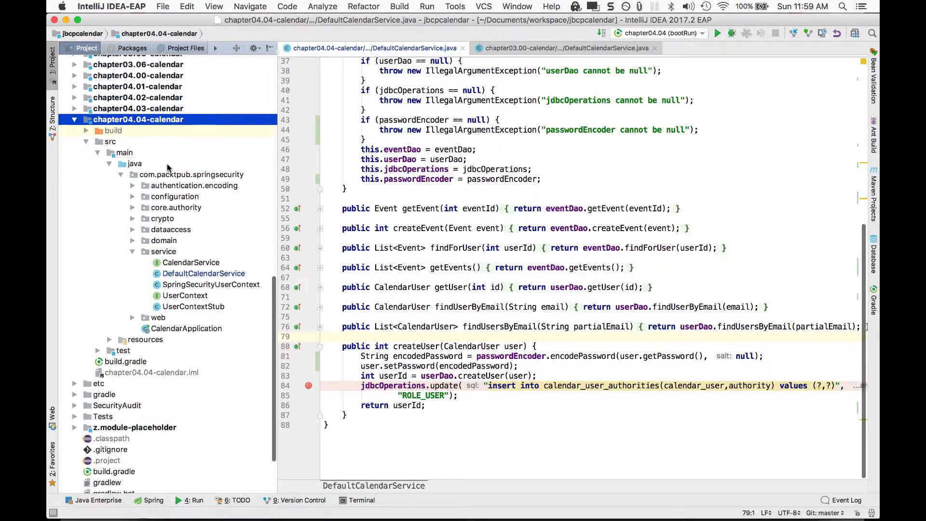
pyautogui.scroll(3)
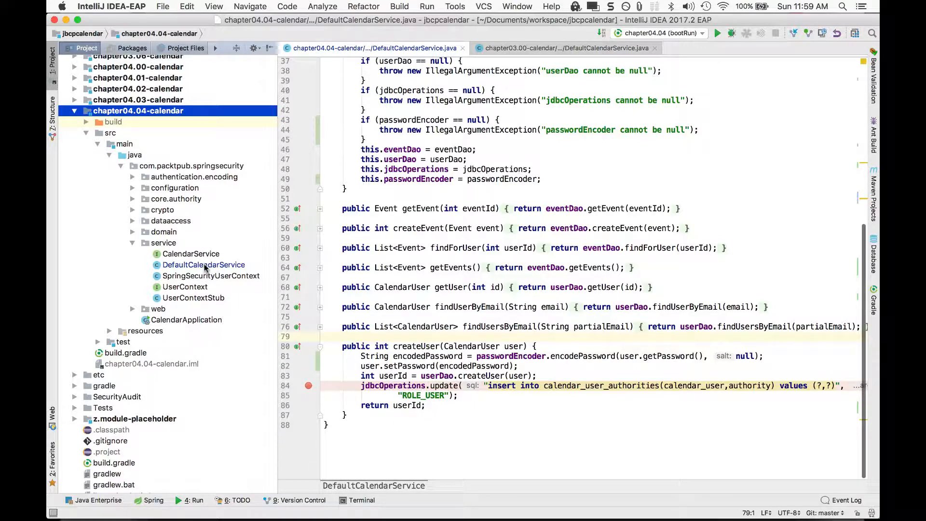
pyautogui.click(203, 264)
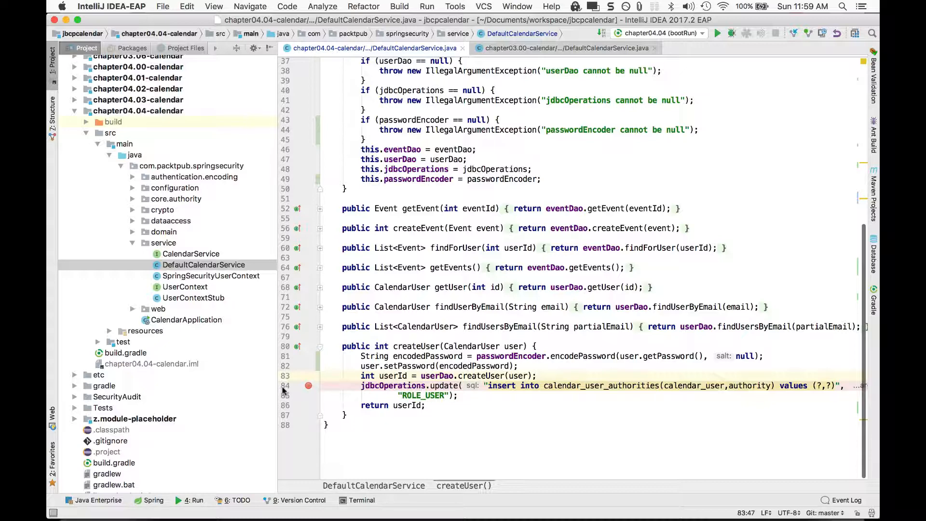
pyautogui.moveTo(731, 90)
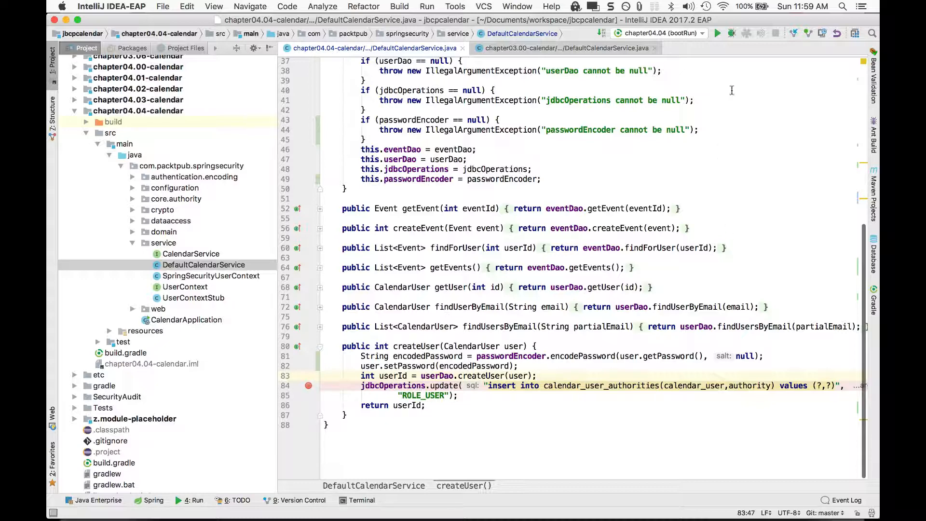
# Set the chapter04.04 (bootRun) configuration's Arguments to --stacktrace and save it
pyautogui.click(702, 32)
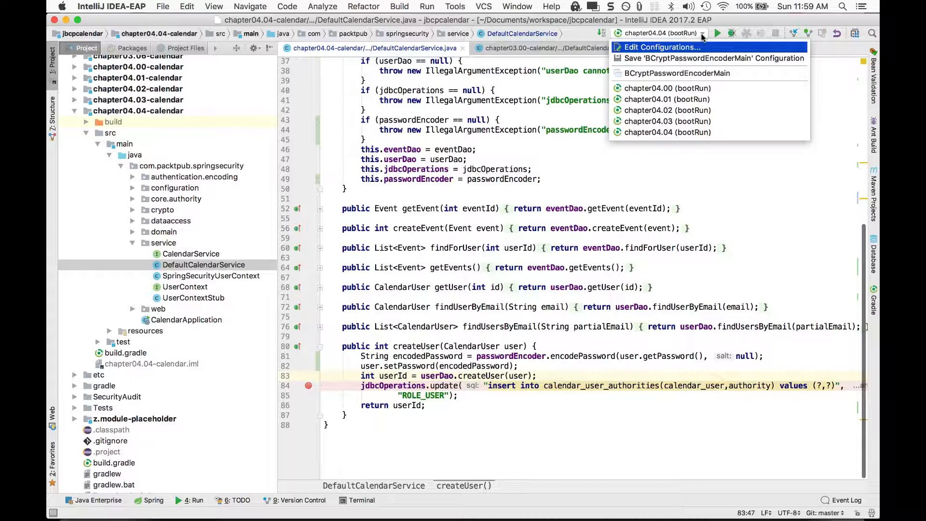
pyautogui.click(661, 47)
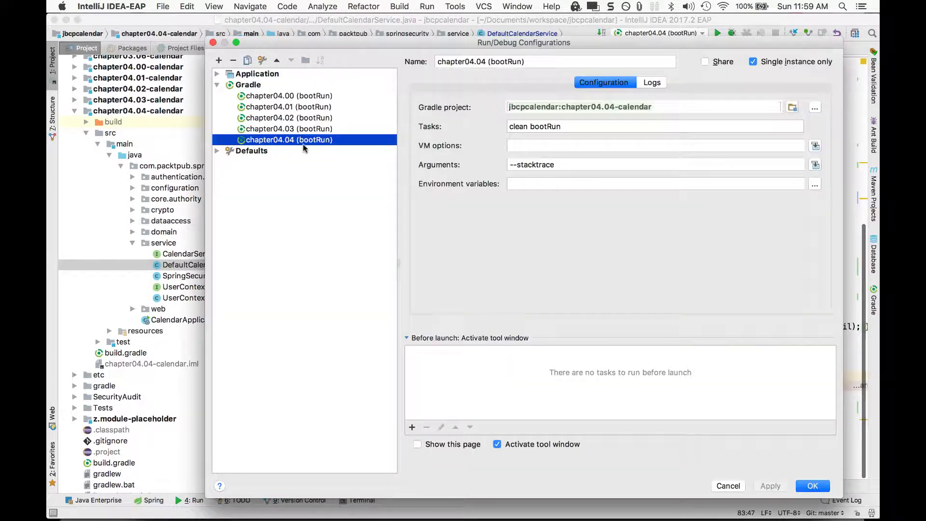
pyautogui.moveTo(618, 107)
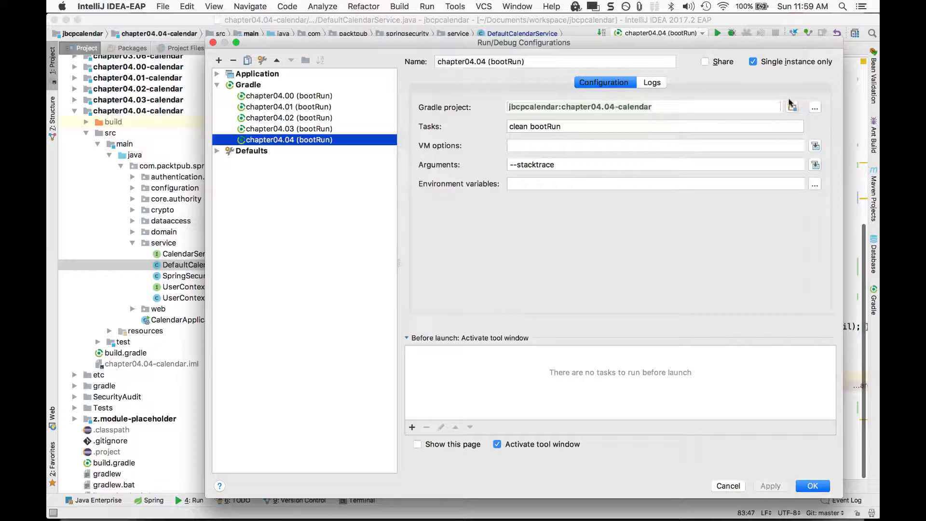
pyautogui.click(815, 107)
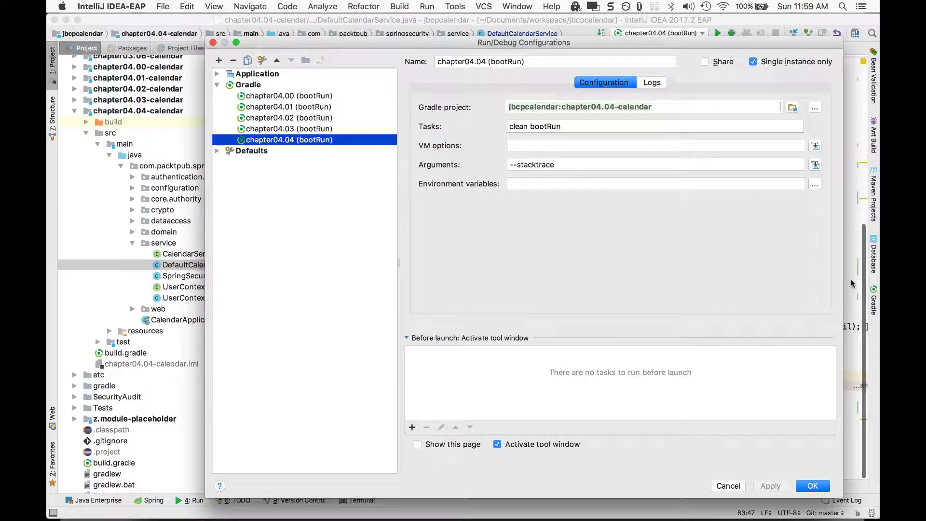
pyautogui.click(534, 125)
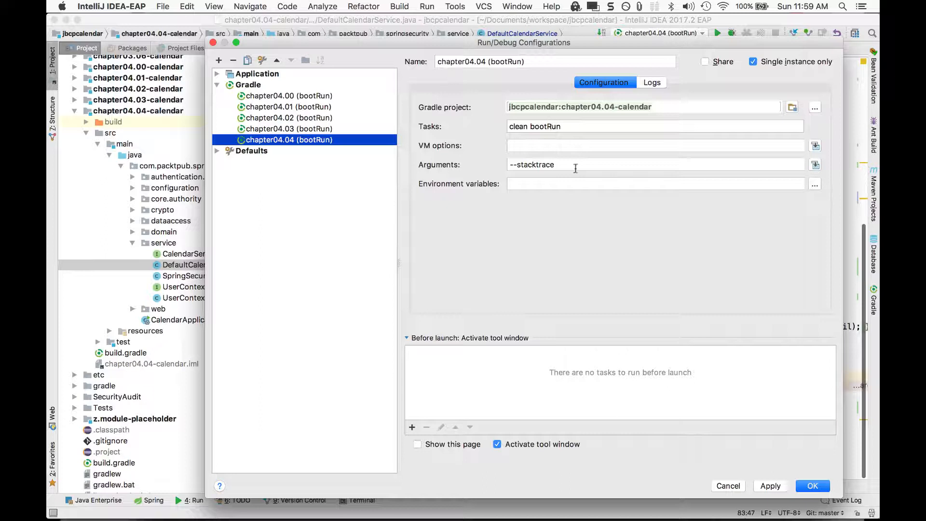
pyautogui.click(590, 164)
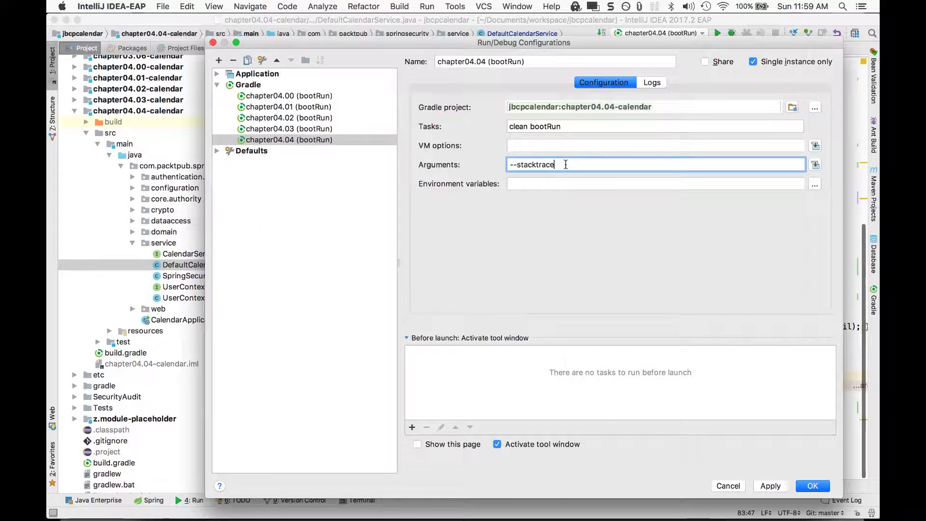
pyautogui.moveTo(637, 250)
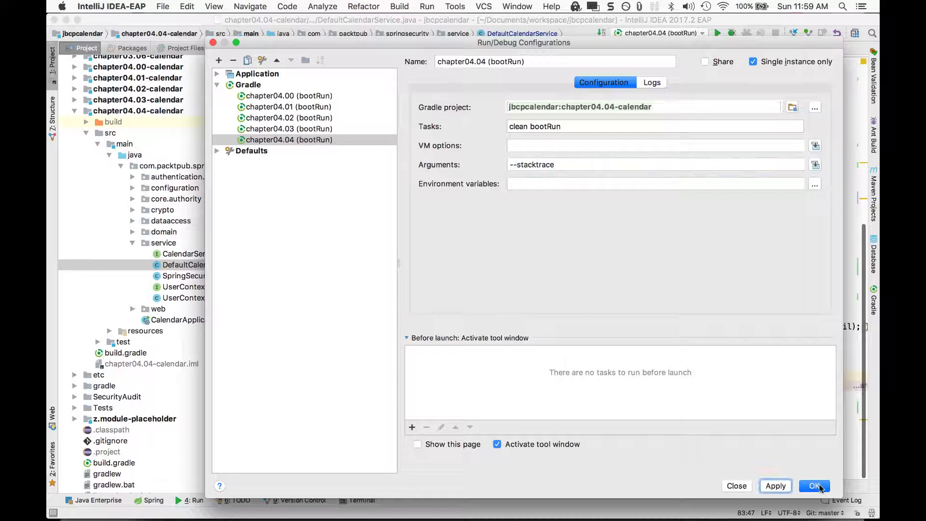
pyautogui.click(814, 485)
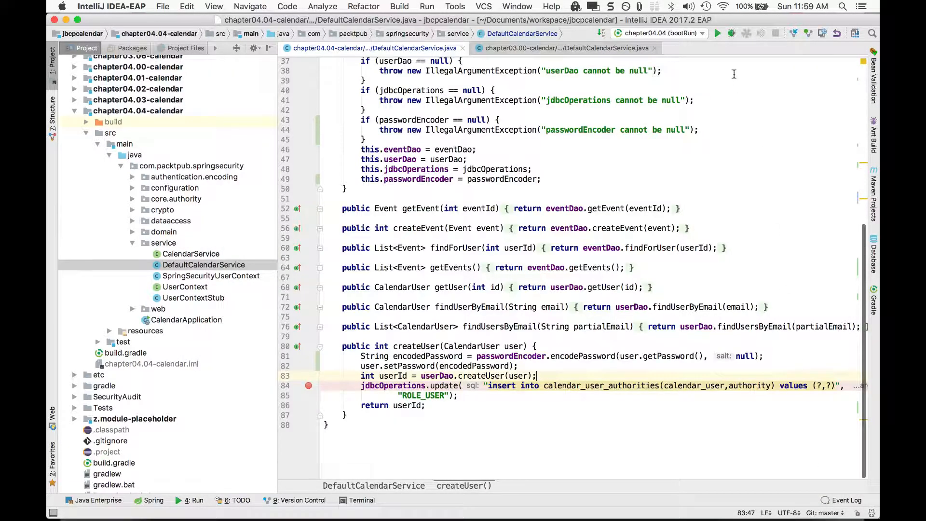
pyautogui.moveTo(730, 32)
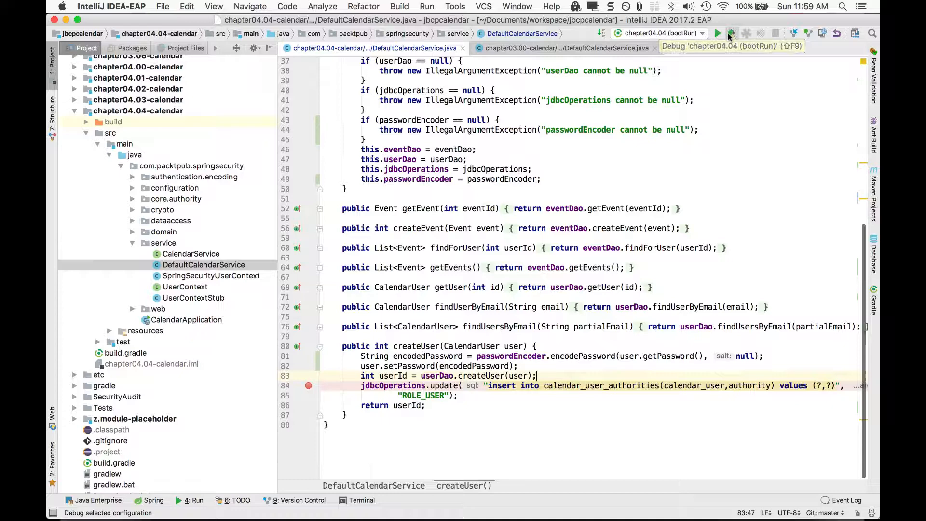
# Start chapter04.04 bootRun under the debugger and watch Spring Boot start in the console
pyautogui.click(731, 32)
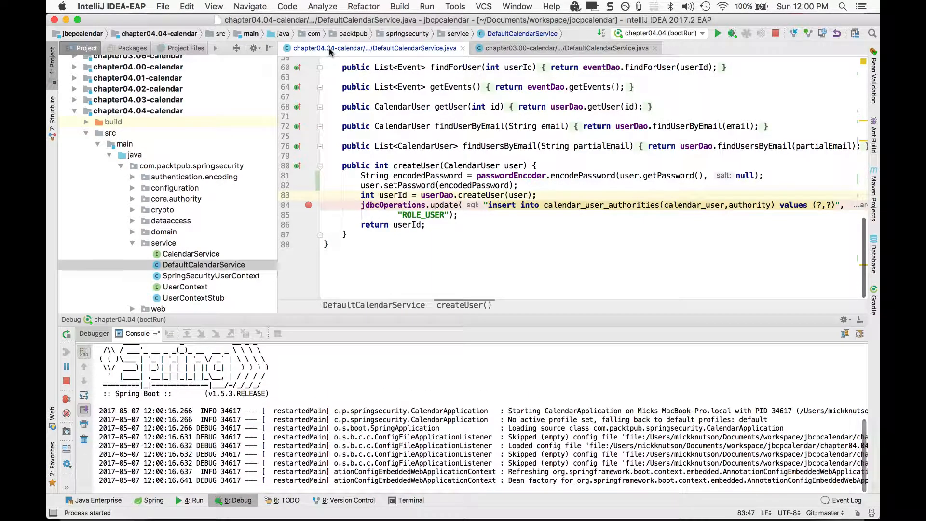
pyautogui.scroll(-3)
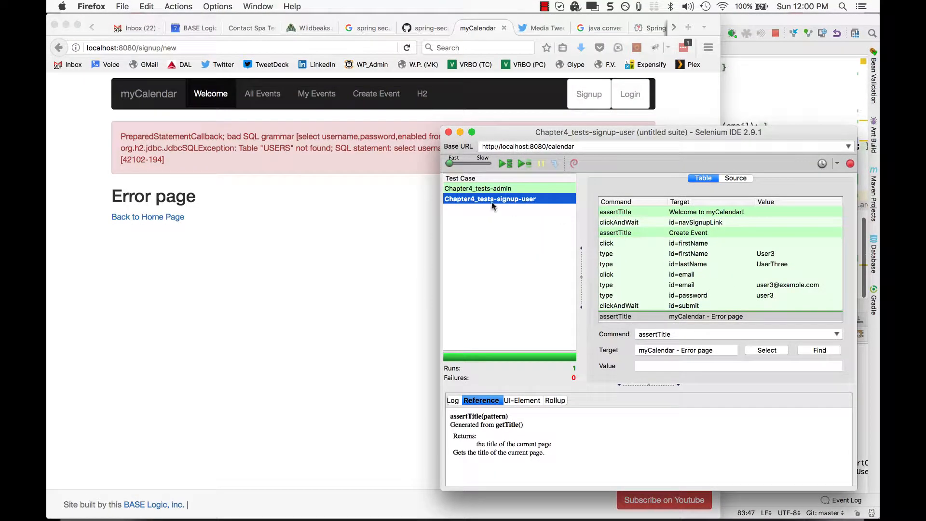
pyautogui.moveTo(339, 189)
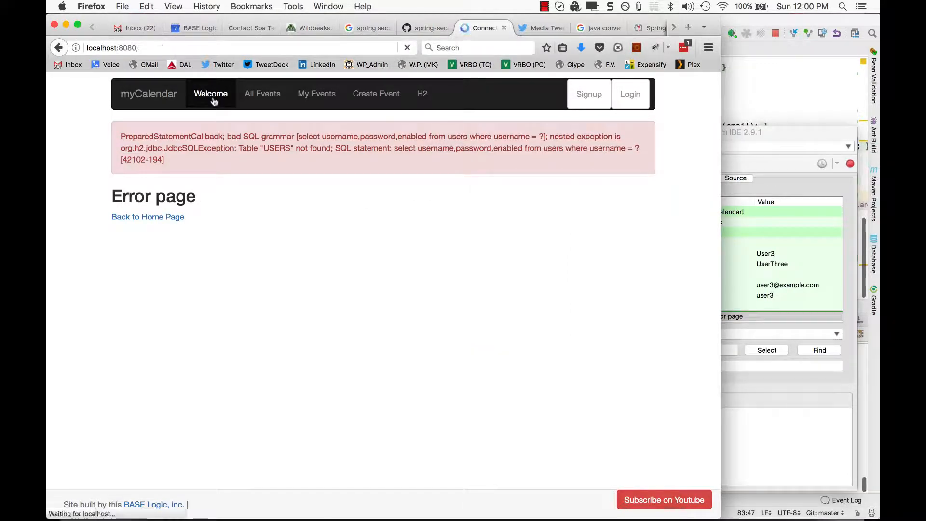
# Return to the myCalendar welcome page for 04.04 and rerun Chapter4_tests-signup-user
pyautogui.click(211, 94)
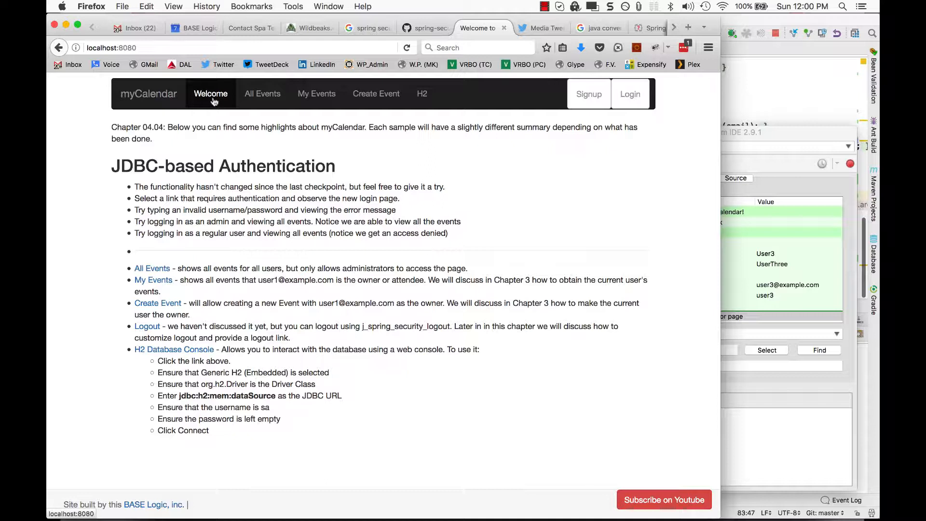
pyautogui.doubleClick(154, 128)
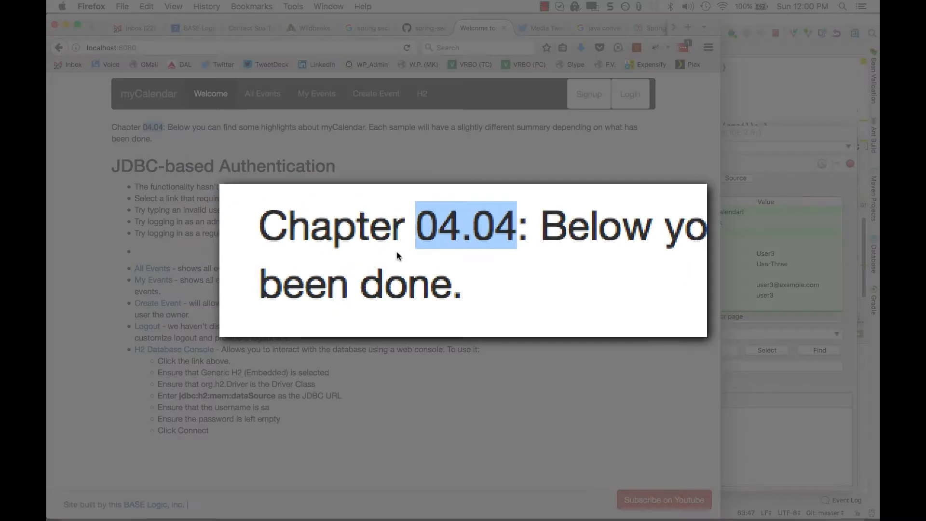
pyautogui.moveTo(500, 271)
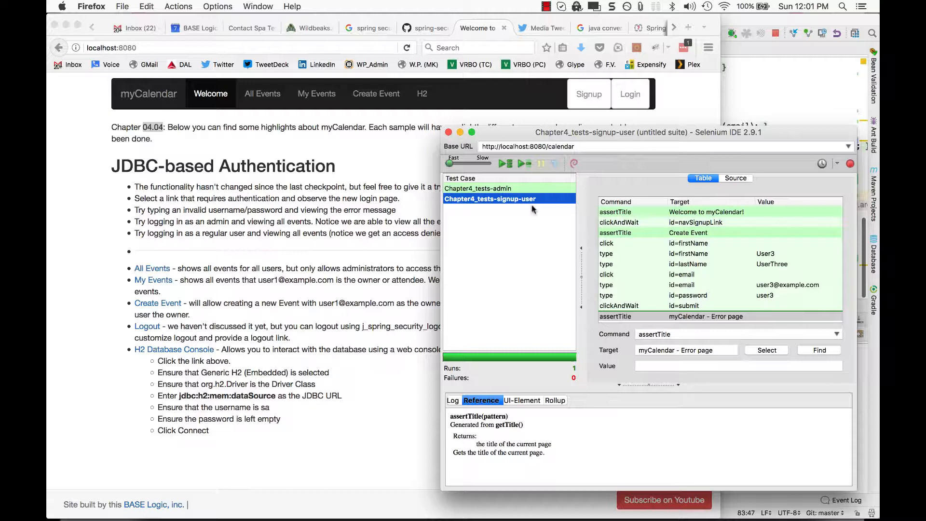
pyautogui.click(504, 164)
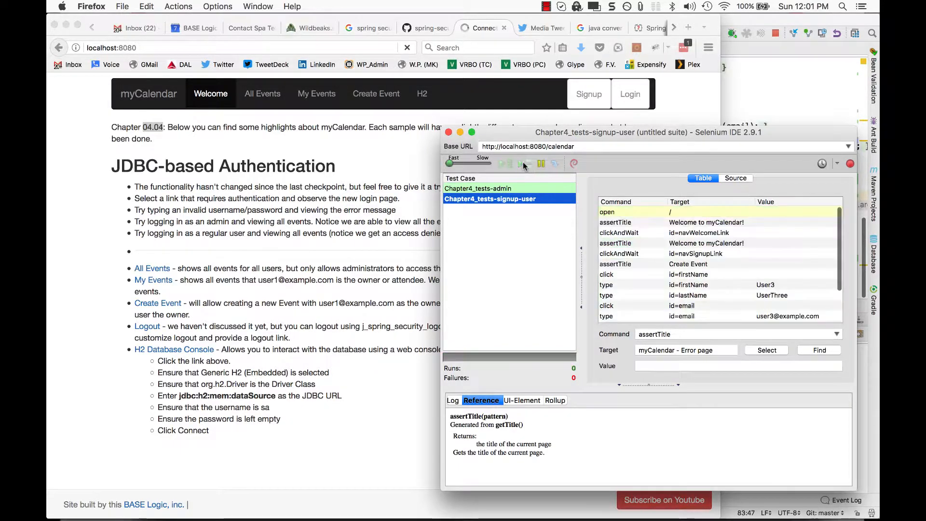
pyautogui.click(504, 164)
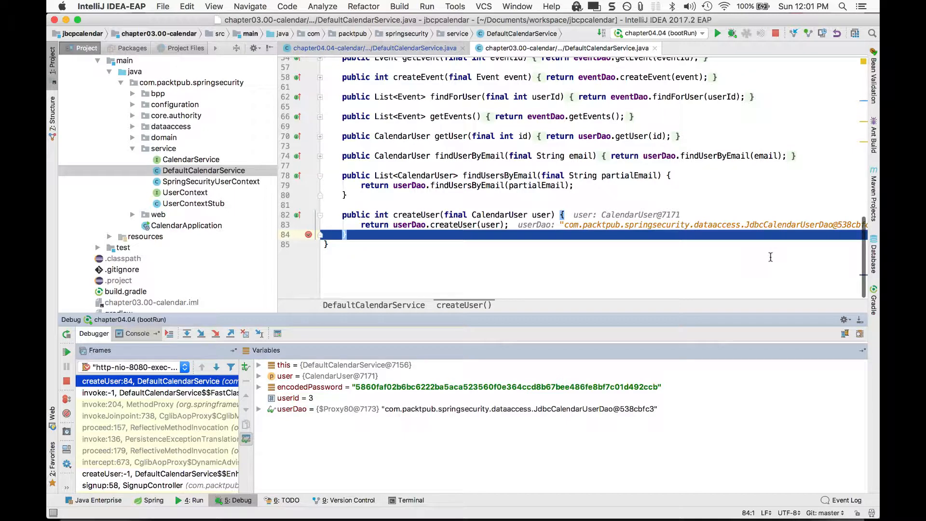
pyautogui.scroll(3)
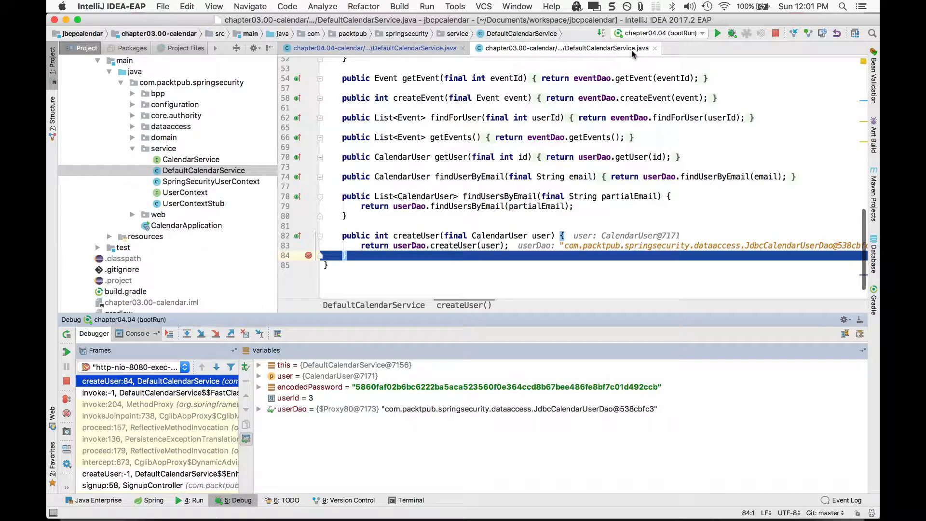
pyautogui.scroll(3)
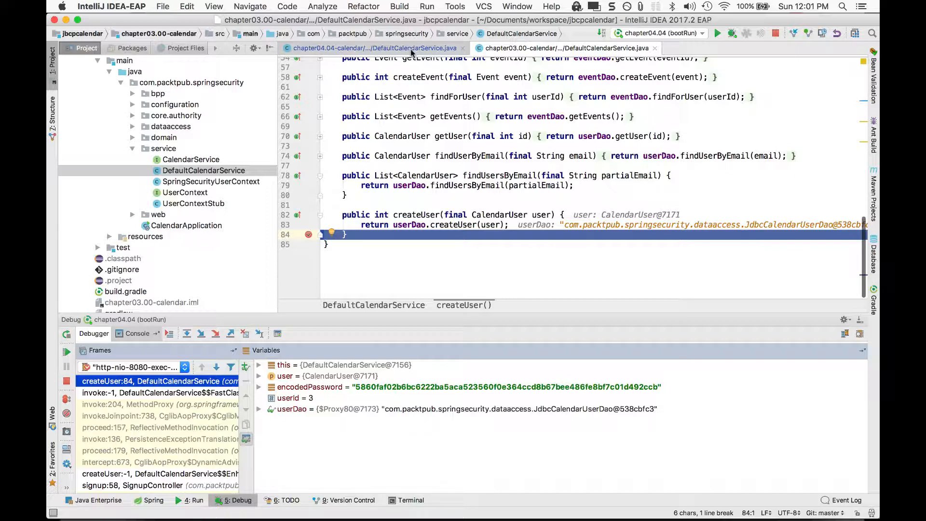
pyautogui.click(375, 48)
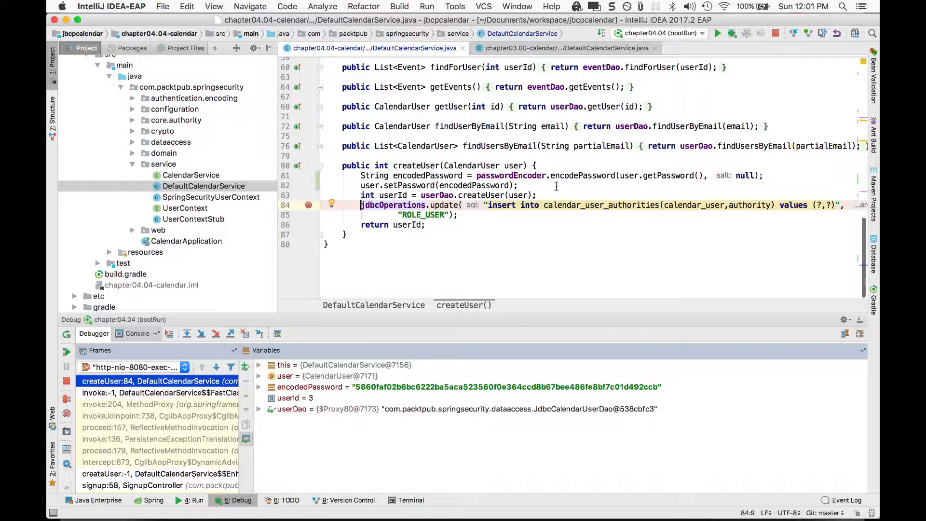
pyautogui.click(564, 48)
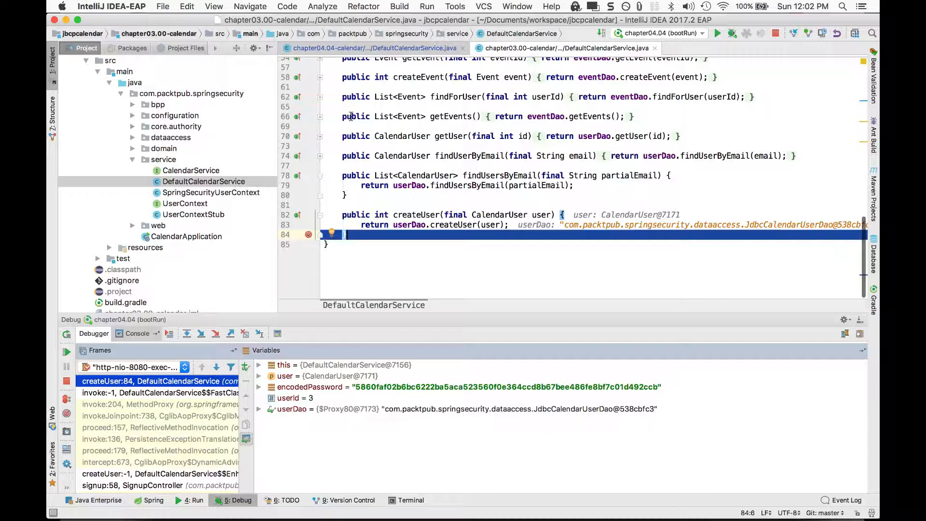
pyautogui.moveTo(526, 174)
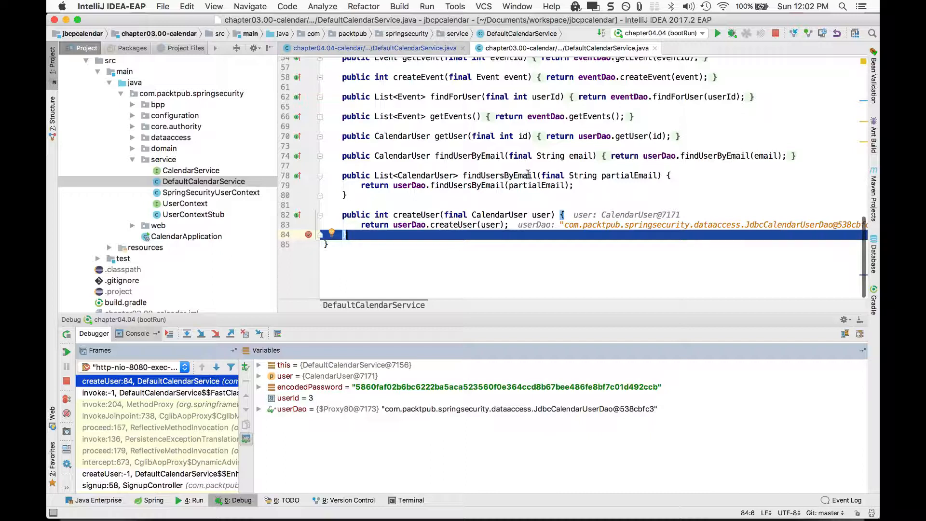
pyautogui.moveTo(655, 150)
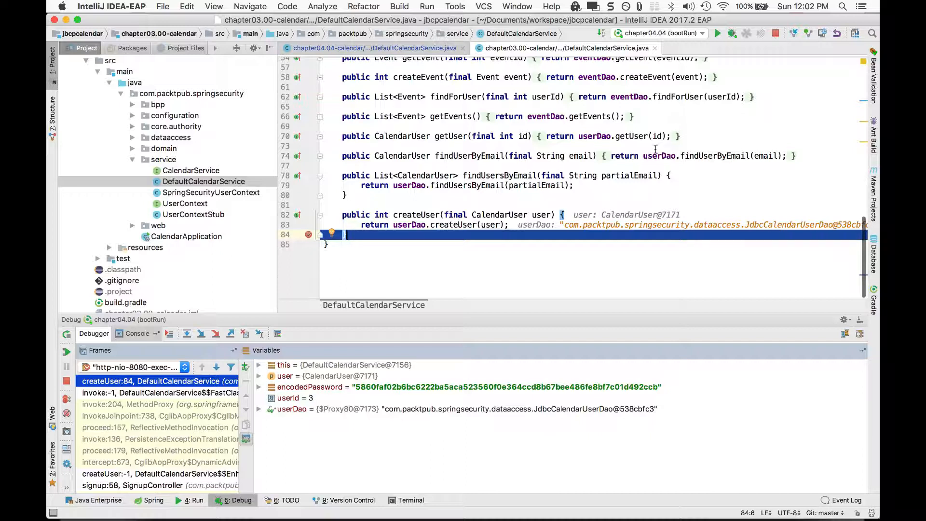
pyautogui.moveTo(692, 113)
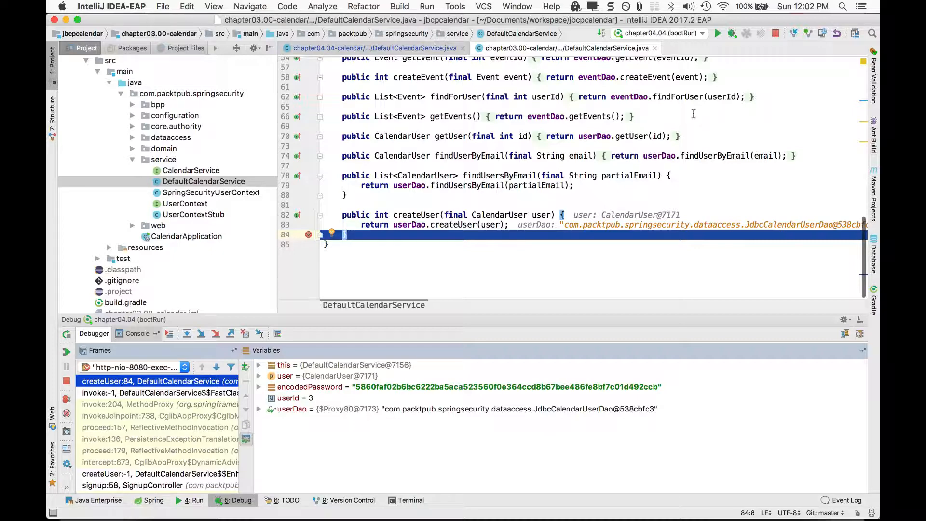
pyautogui.scroll(3)
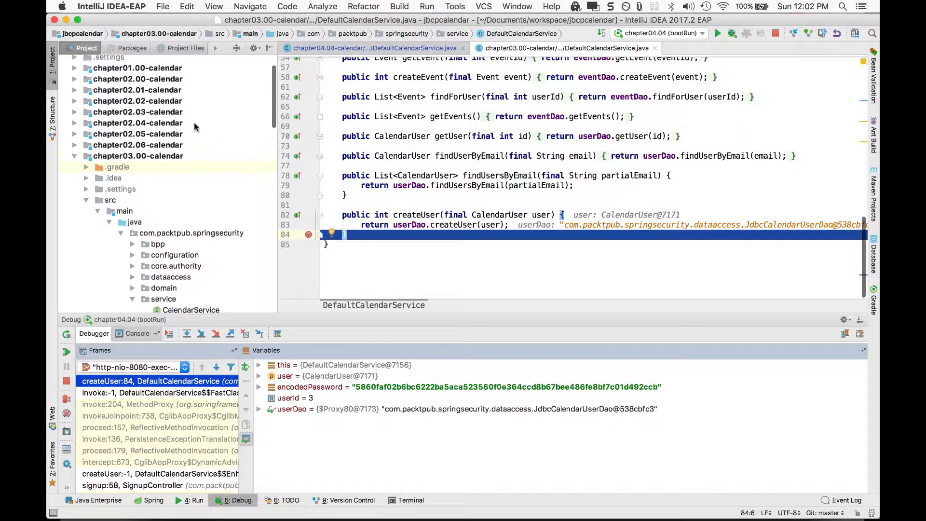